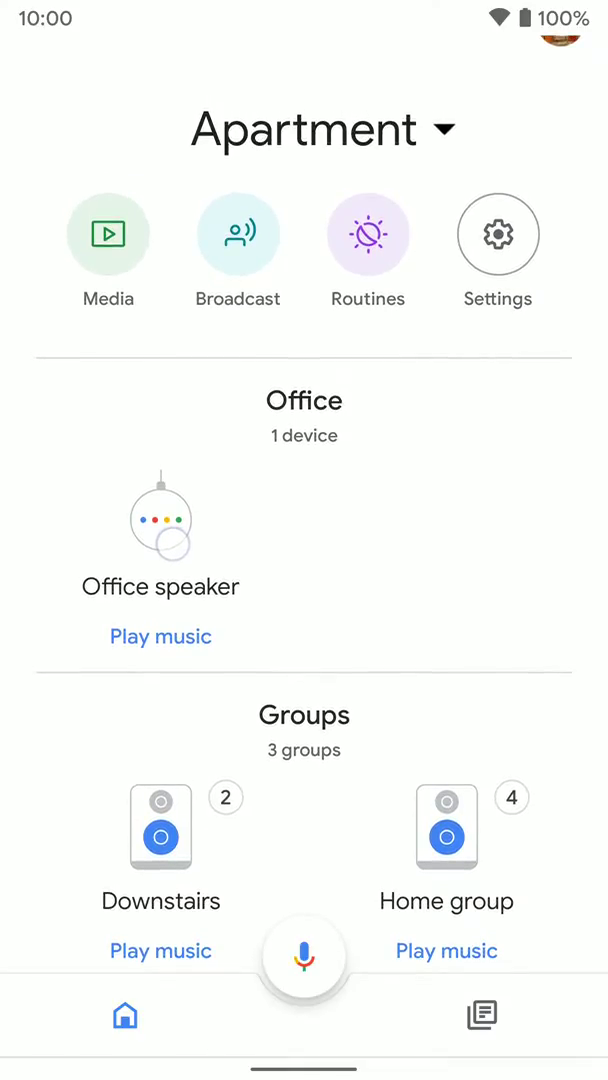
# Step: Bring up the Office speaker's player controls from the home screen
pyautogui.scroll(3)
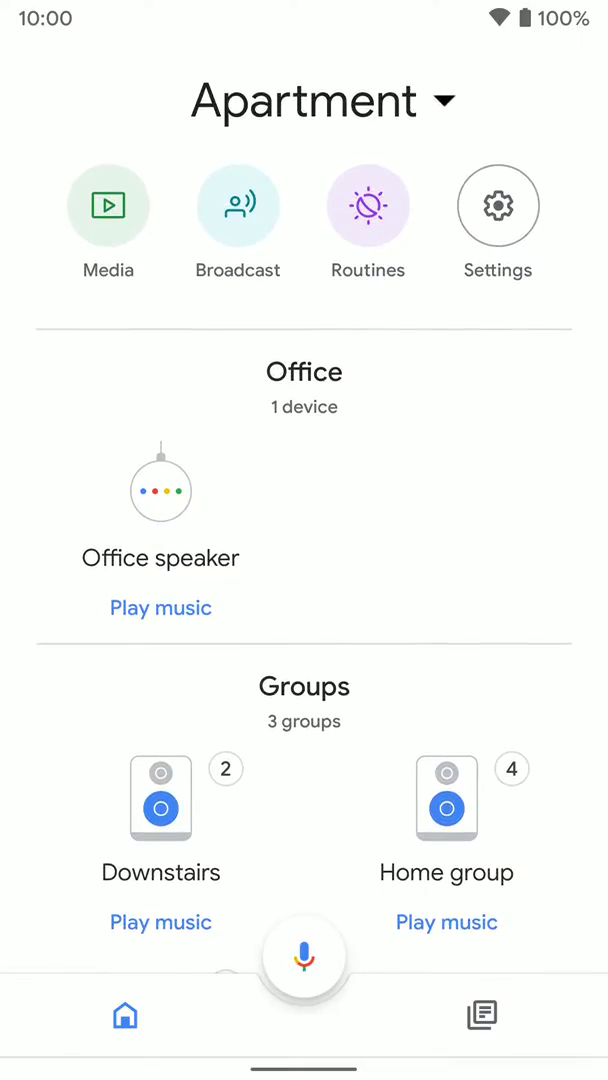
pyautogui.click(160, 520)
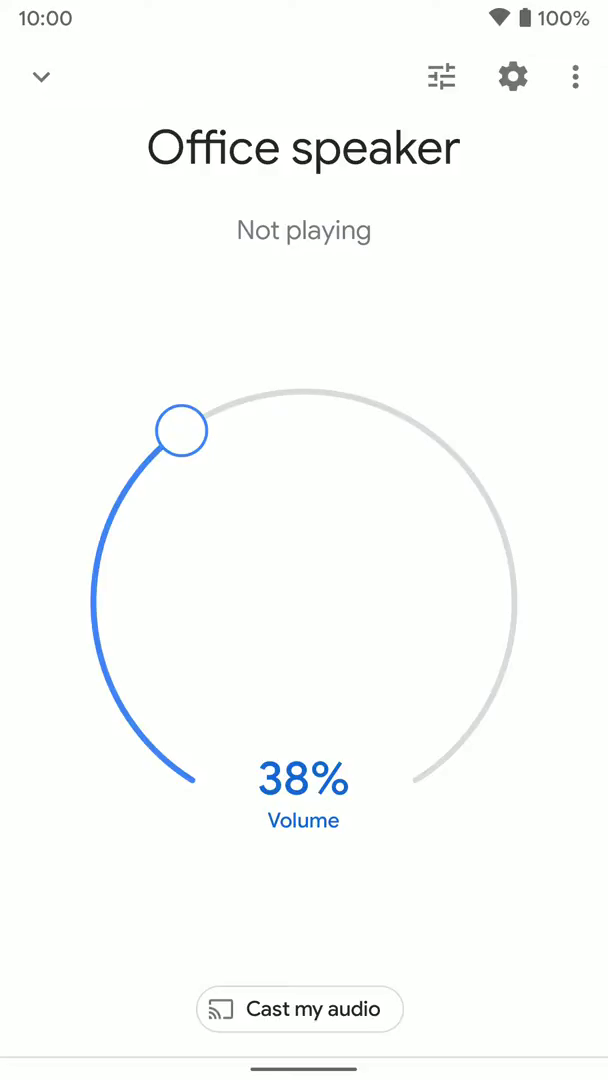
# Step: Go into the Office speaker's device settings and scroll to the Default music speaker option
pyautogui.click(512, 76)
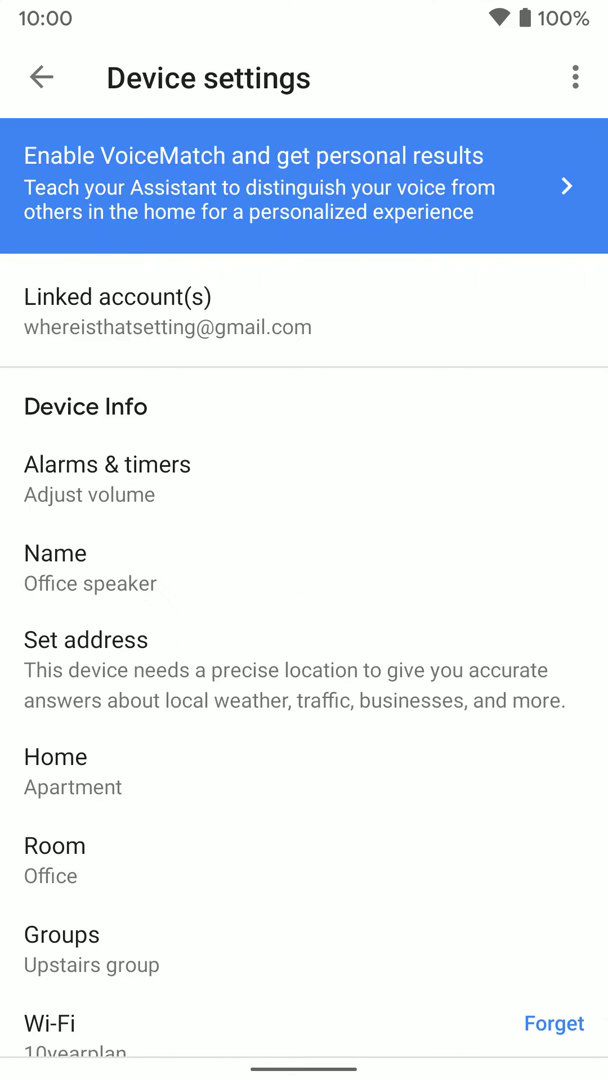
pyautogui.scroll(-3)
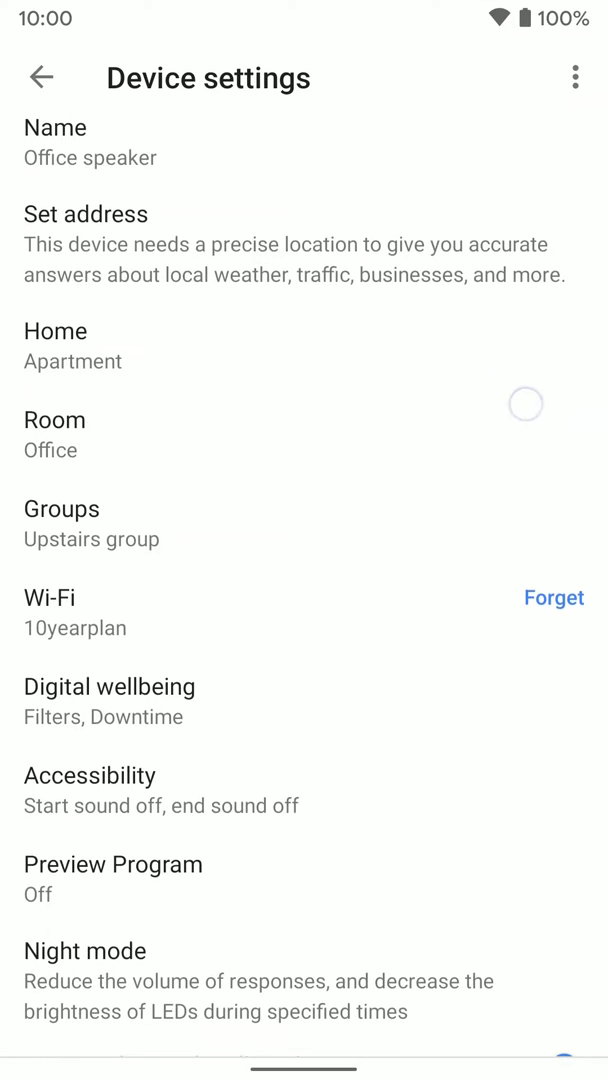
pyautogui.scroll(-3)
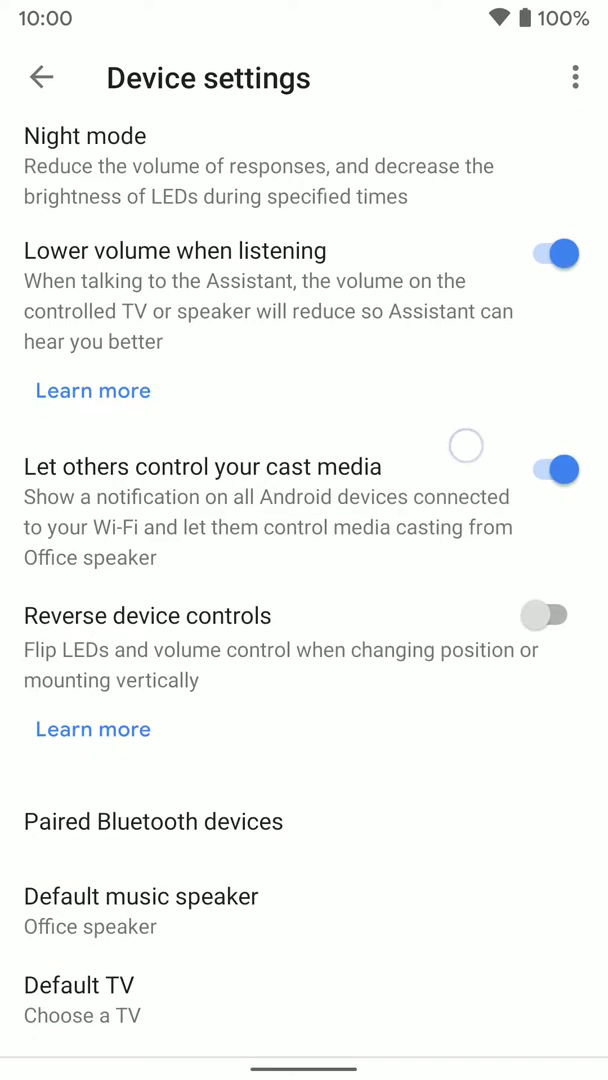
pyautogui.scroll(-3)
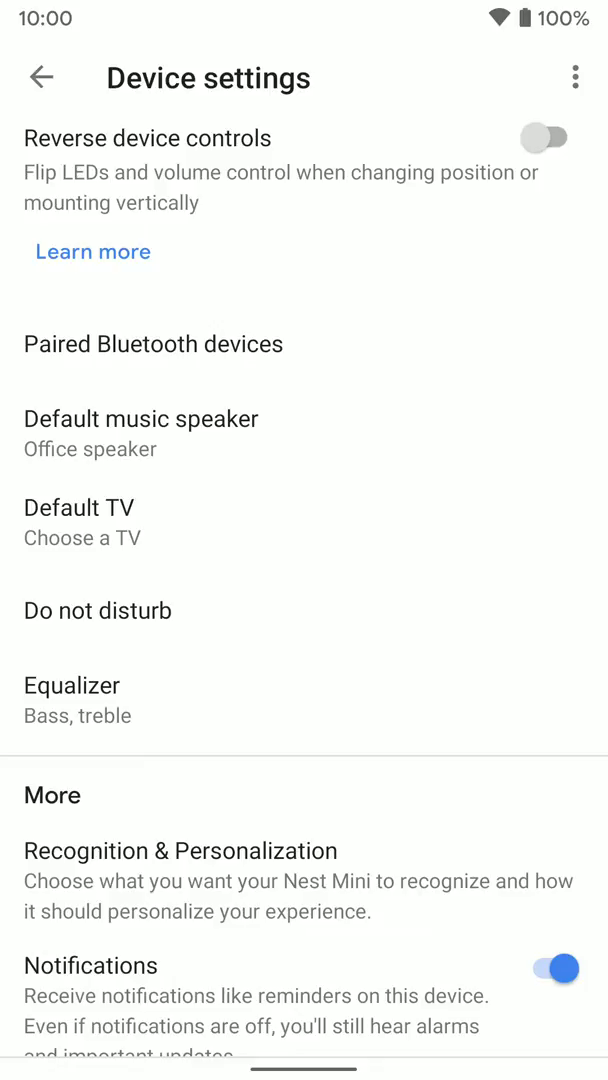
# Step: Choose Sound Bar as the Office speaker's default speaker for music and audio
pyautogui.click(140, 420)
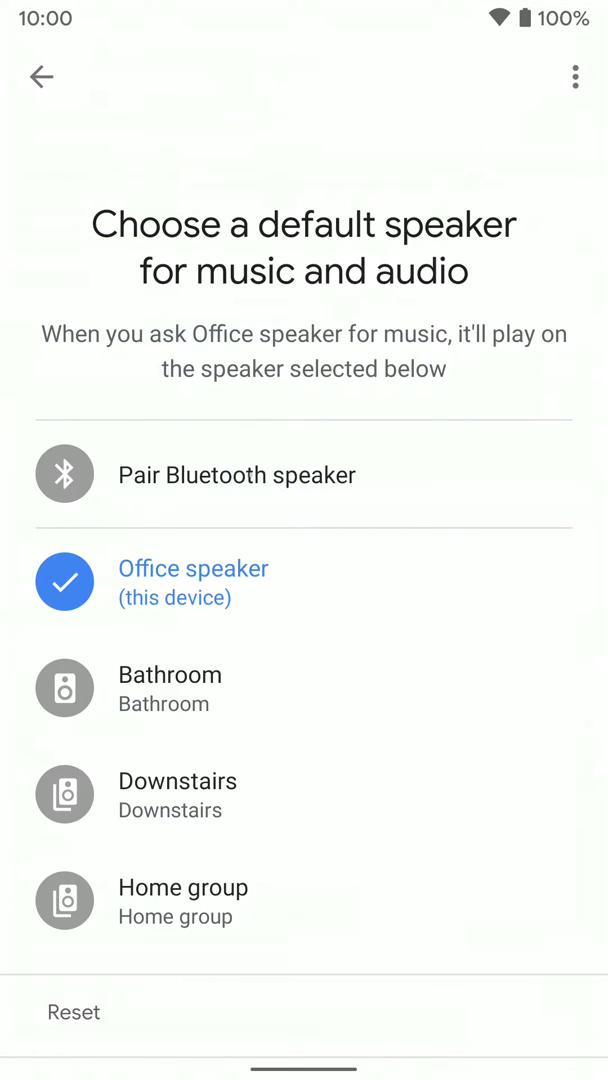
pyautogui.scroll(-3)
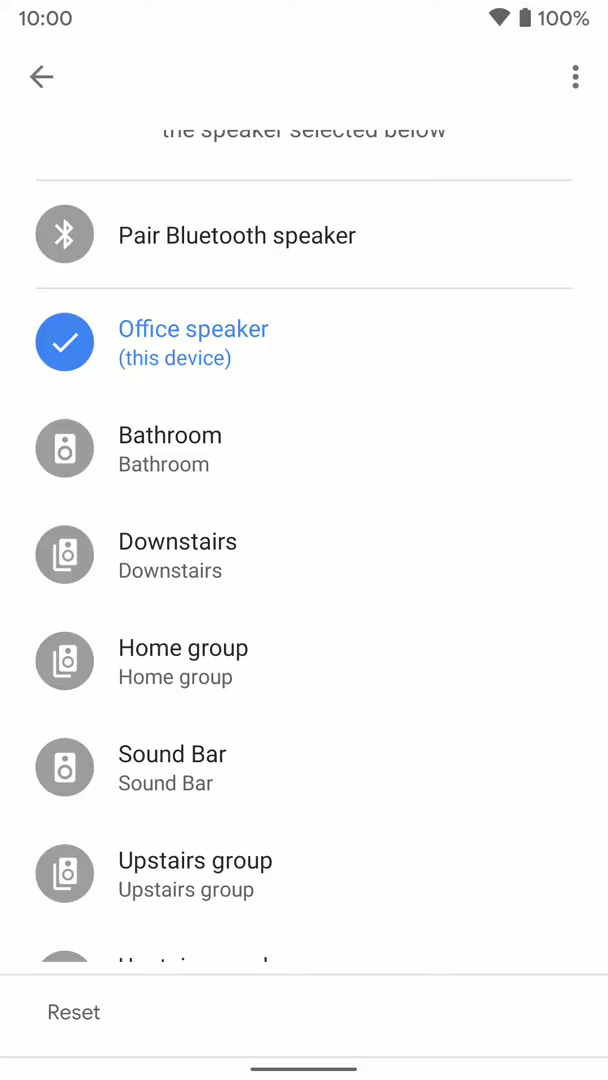
pyautogui.scroll(3)
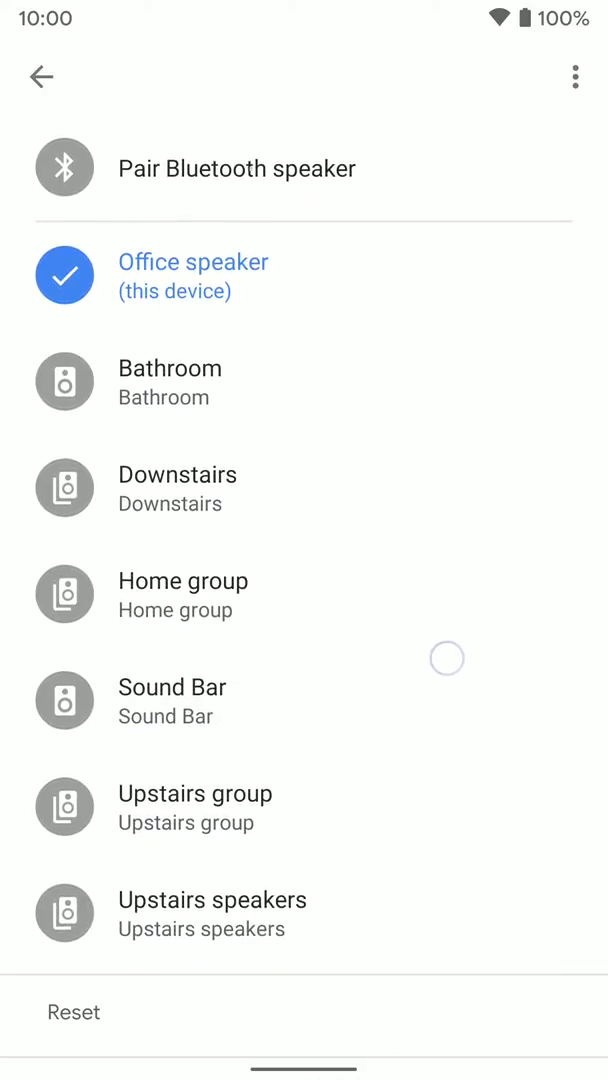
pyautogui.click(304, 696)
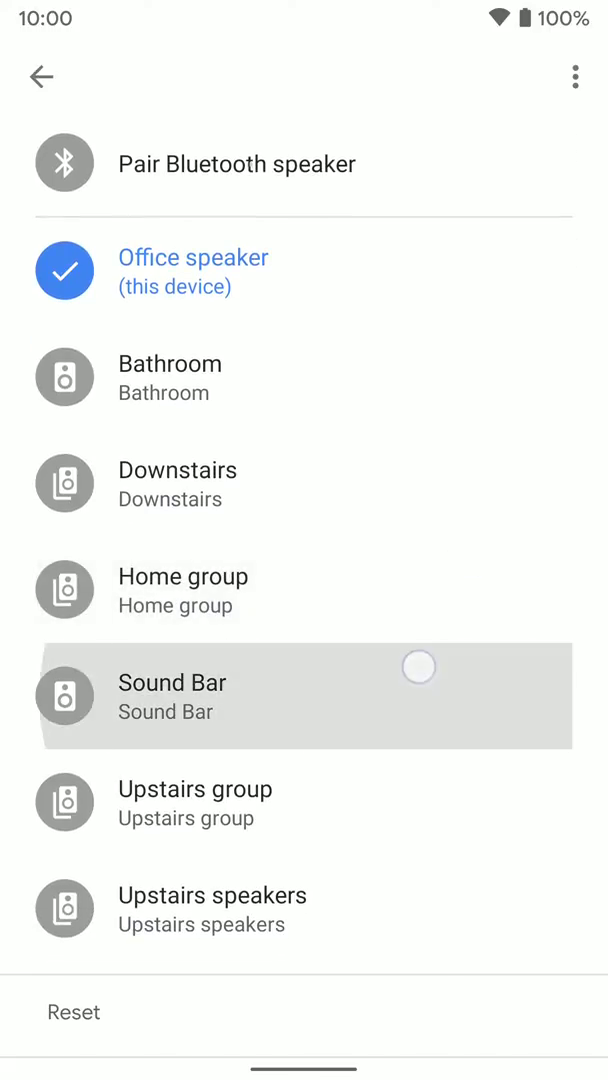